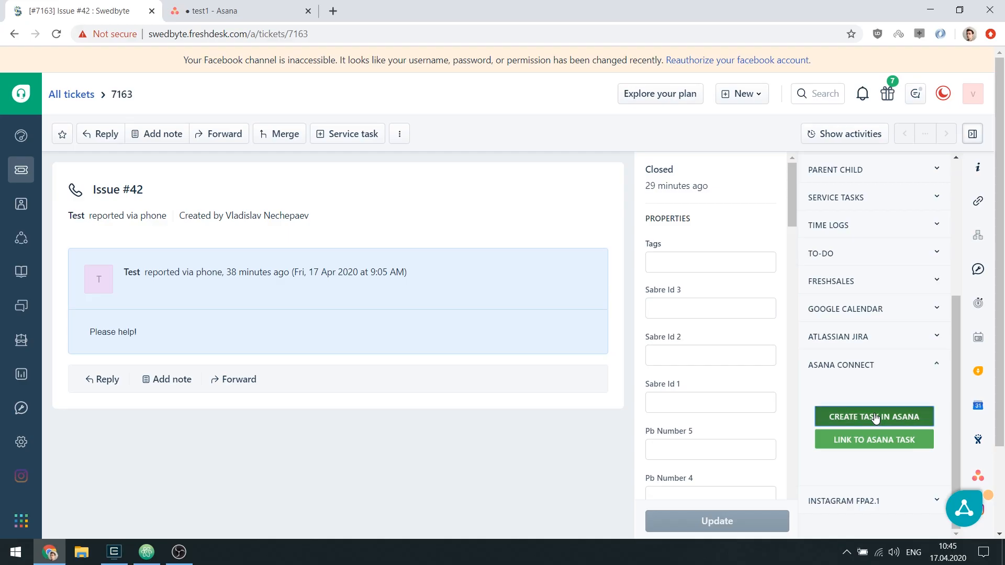
Step: Start an Asana task from ticket Issue #42 in TEST TEAM's test1 project
{"action": "left_click", "coordinate": [874, 417]}
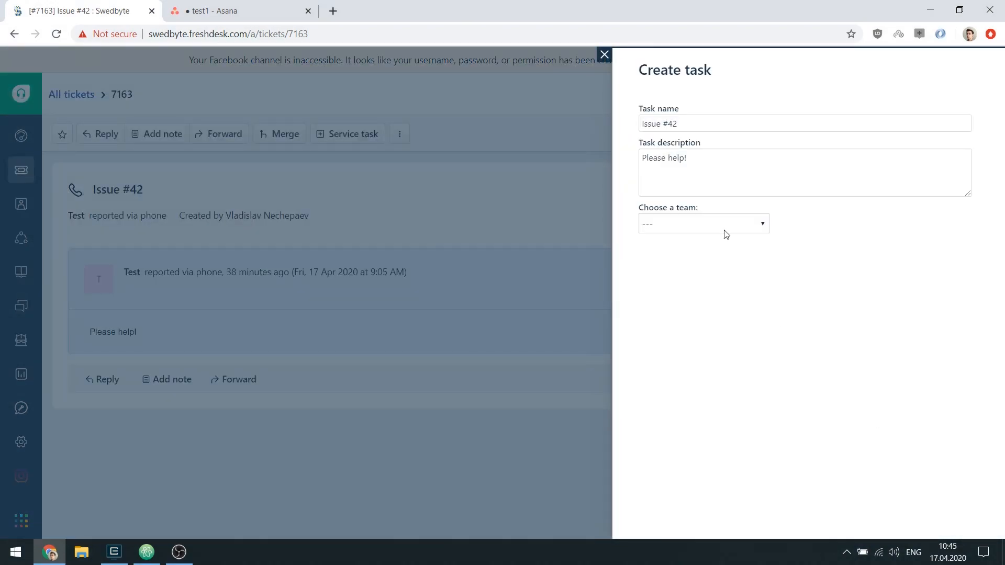
{"action": "left_click", "coordinate": [704, 223]}
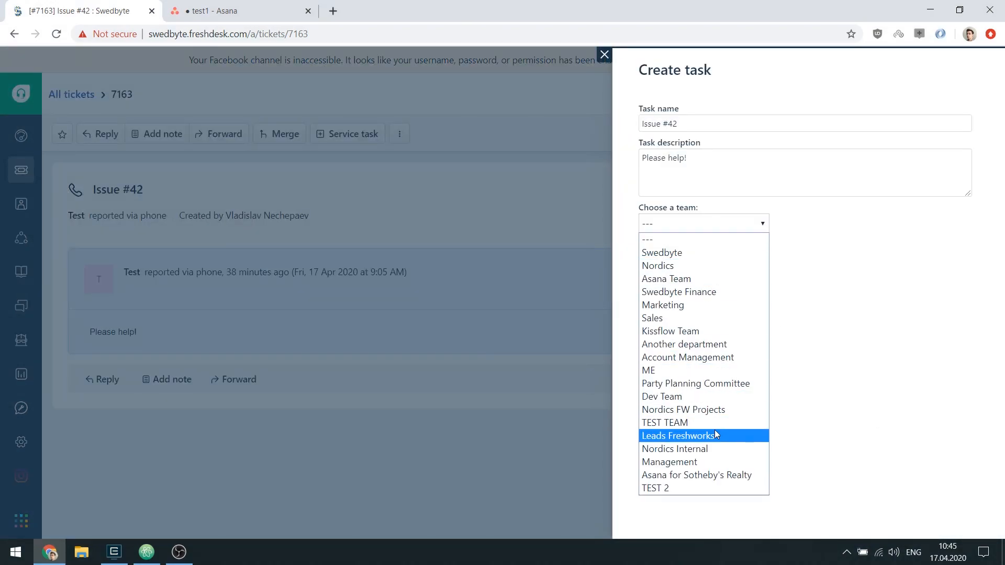
{"action": "left_click", "coordinate": [665, 422]}
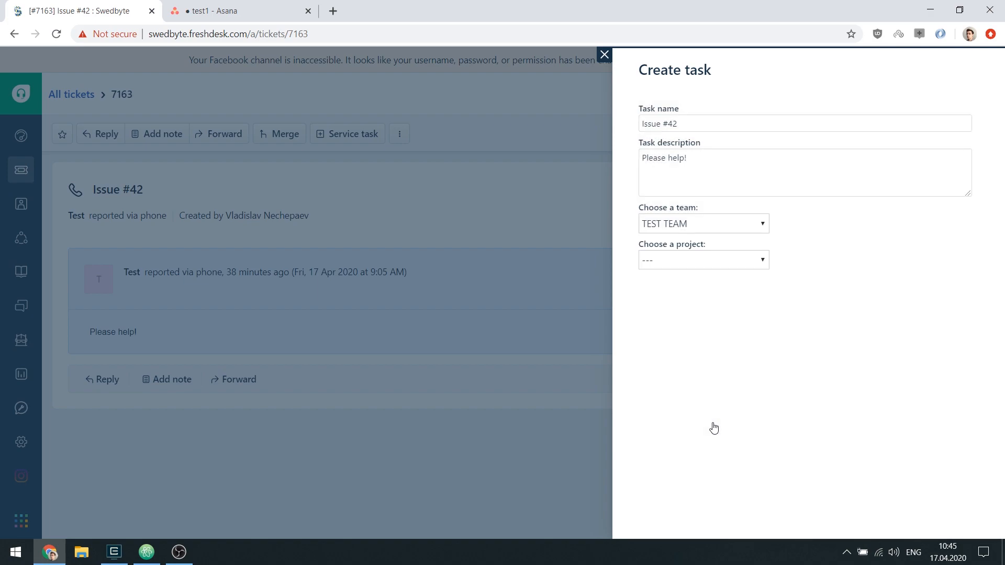
{"action": "left_click", "coordinate": [702, 259]}
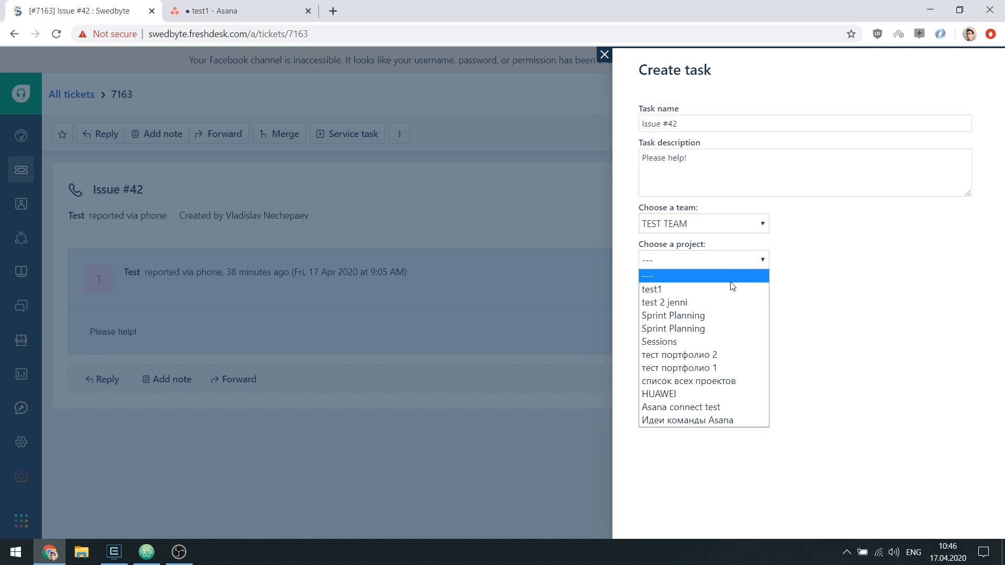
{"action": "left_click", "coordinate": [652, 289]}
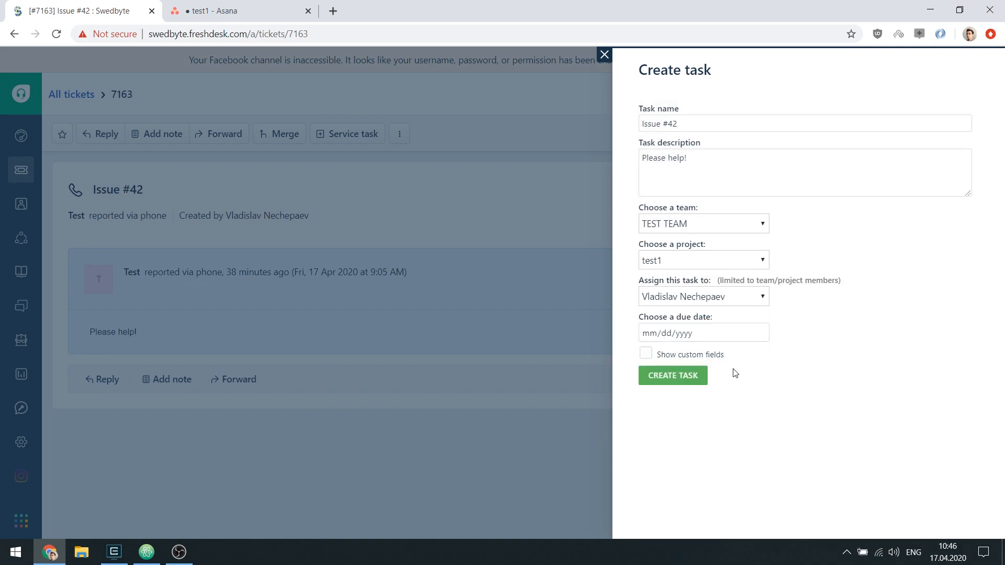
Step: Set the due date to 04/23/2020 and customtest2 to 123, then create the task
{"action": "left_click", "coordinate": [703, 333]}
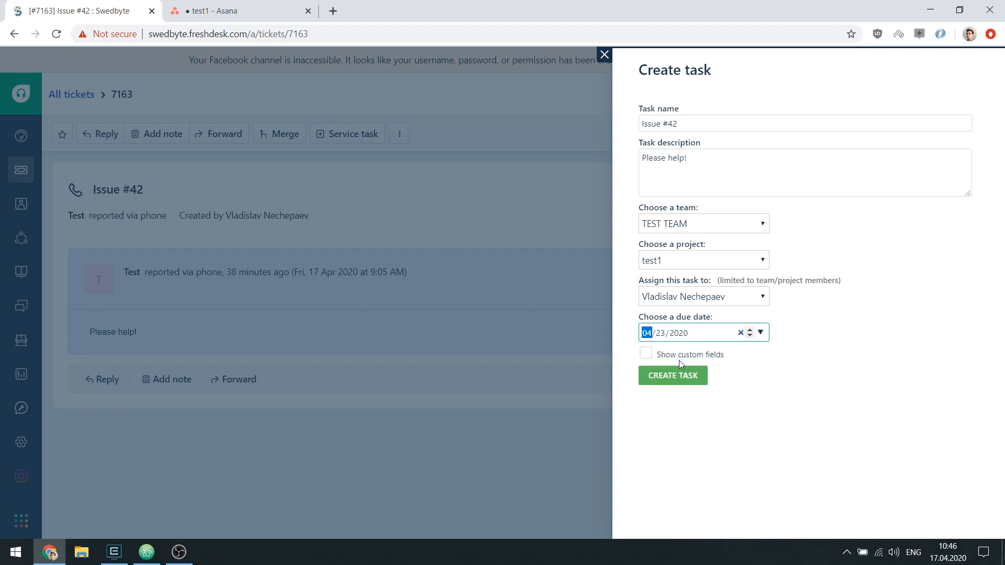
{"action": "left_click", "coordinate": [646, 354]}
{"action": "type", "text": "123"}
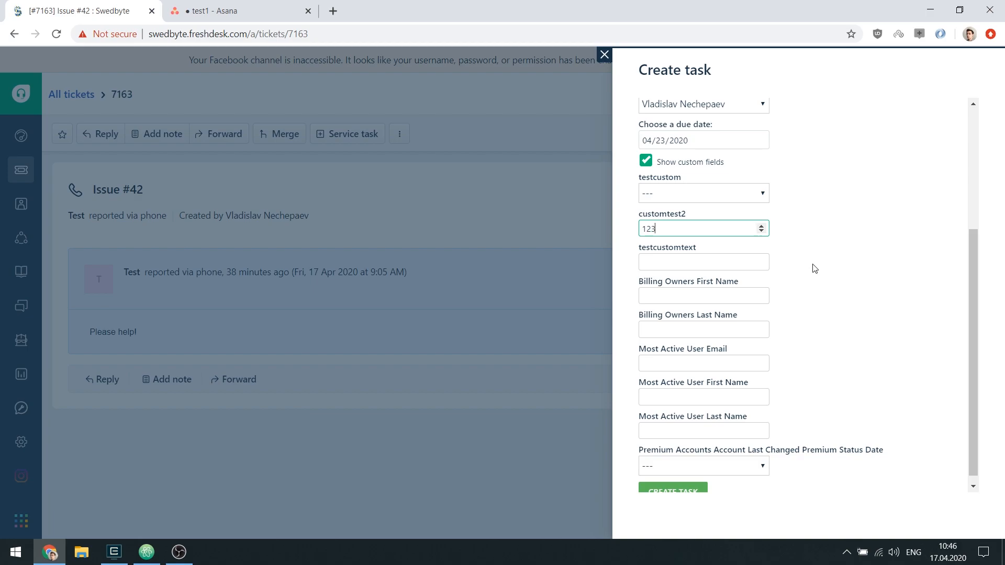
{"action": "left_click", "coordinate": [672, 486]}
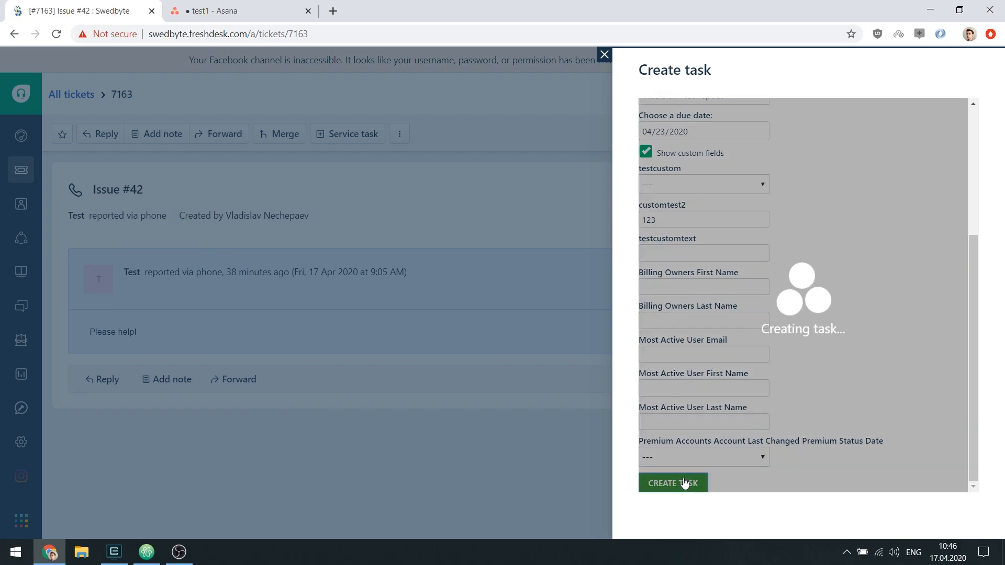
{"action": "left_click", "coordinate": [672, 483]}
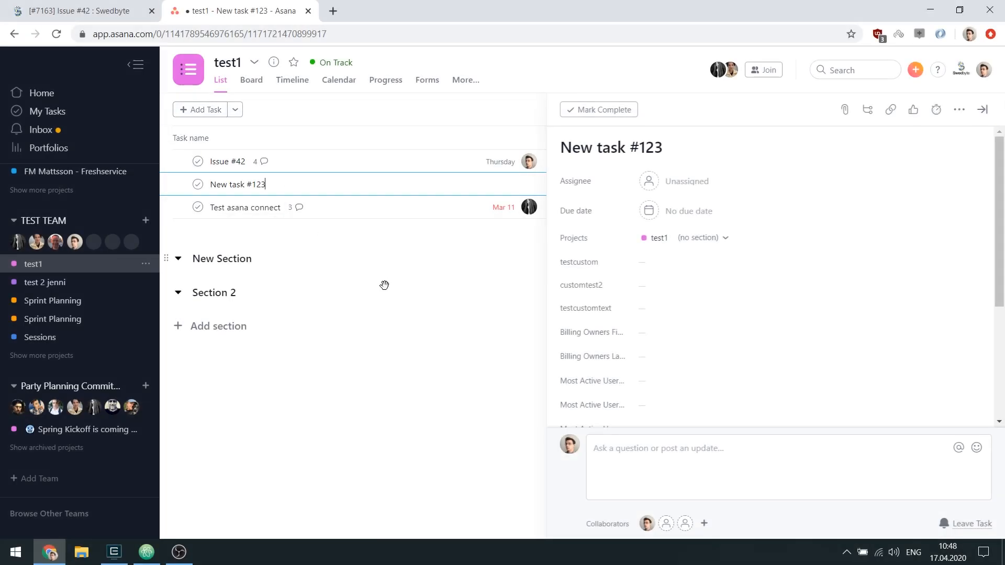
Step: Search Asana for 'New task #123' and link the ticket to that task
{"action": "left_click", "coordinate": [981, 109]}
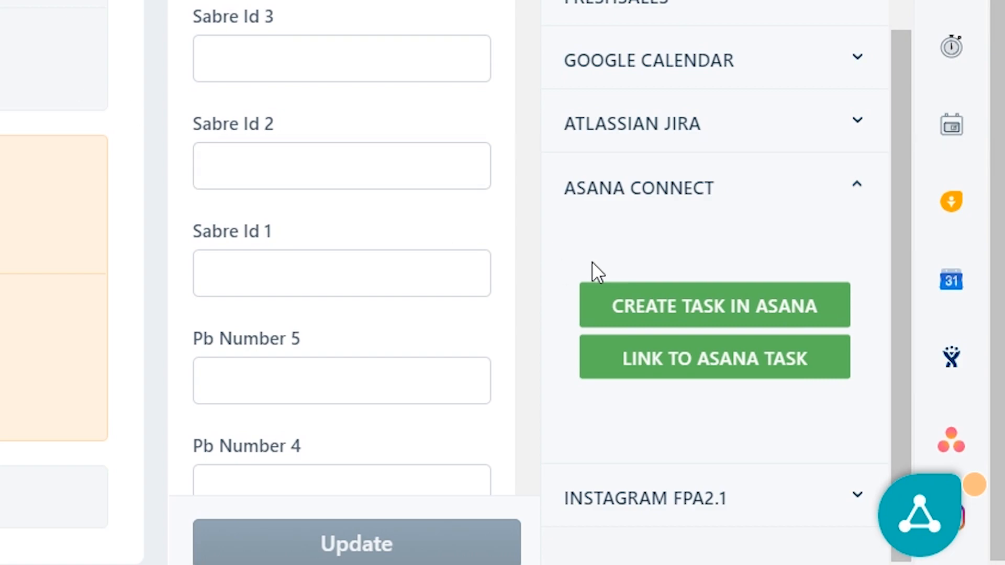
{"action": "left_click", "coordinate": [713, 357]}
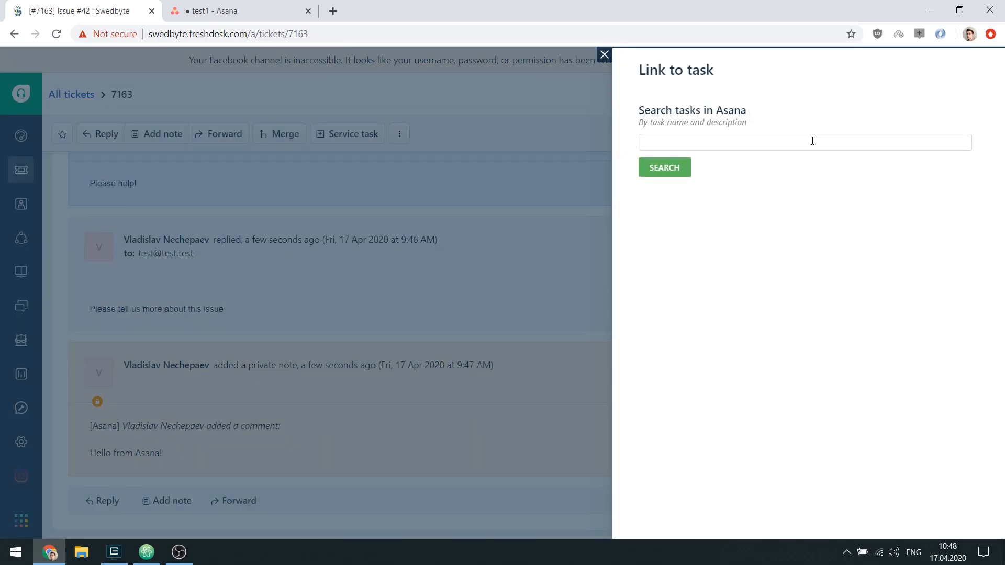
{"action": "type", "text": "New task #123"}
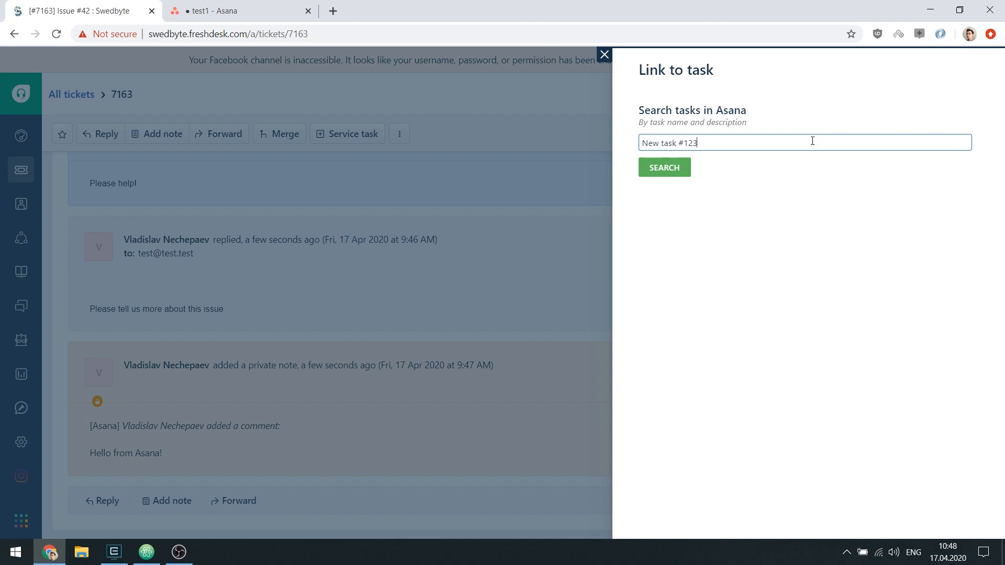
{"action": "left_click", "coordinate": [664, 168]}
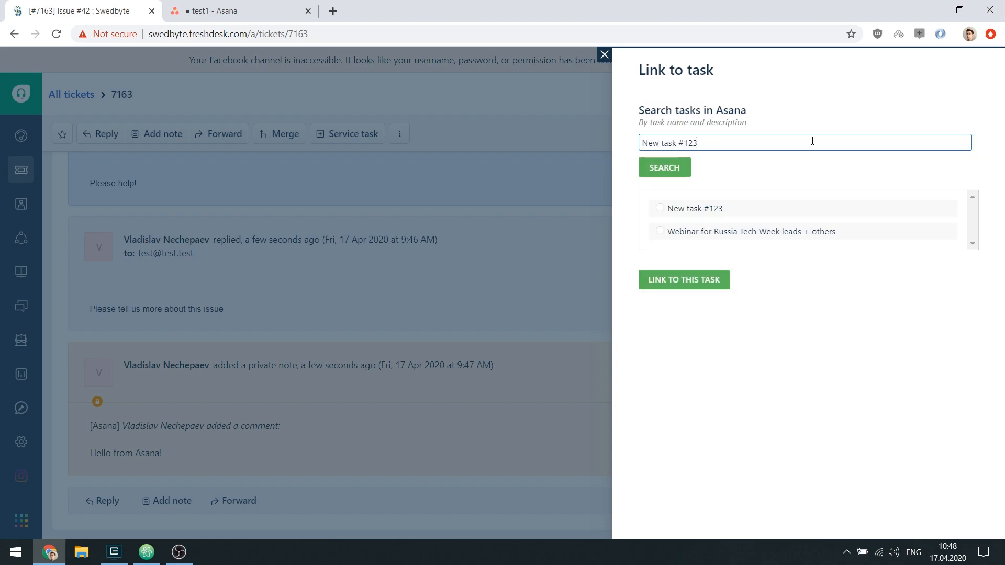
{"action": "left_click", "coordinate": [659, 207]}
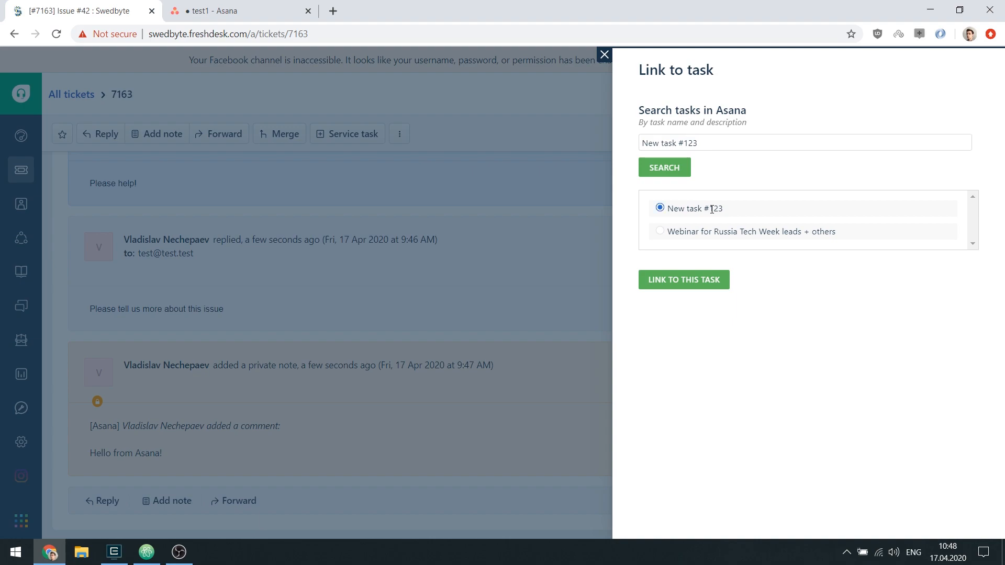
{"action": "left_click", "coordinate": [682, 279]}
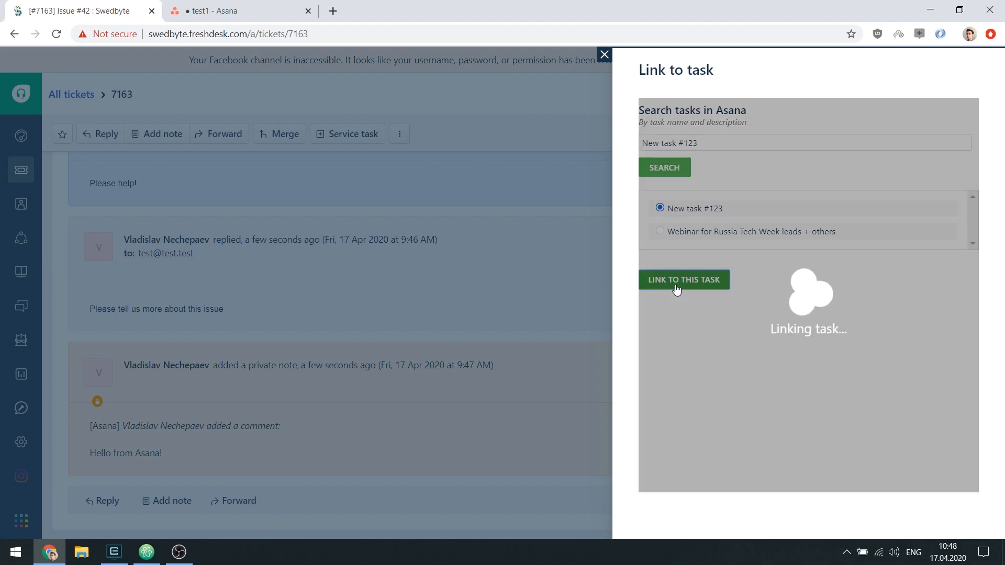
{"action": "left_click", "coordinate": [683, 280]}
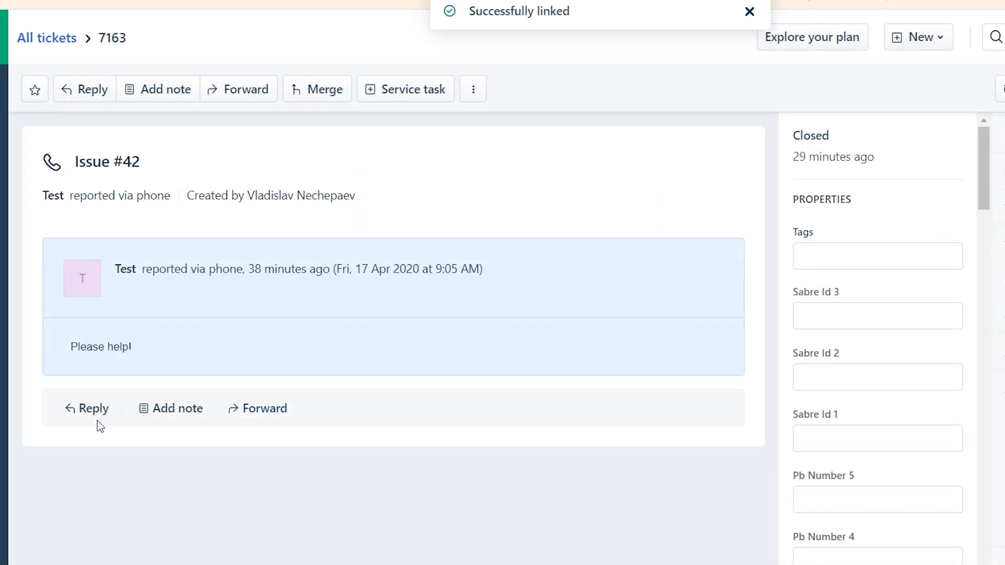
Step: Send the reply 'Please tell us more about this issue', then check the linked Asana task
{"action": "left_click", "coordinate": [86, 408]}
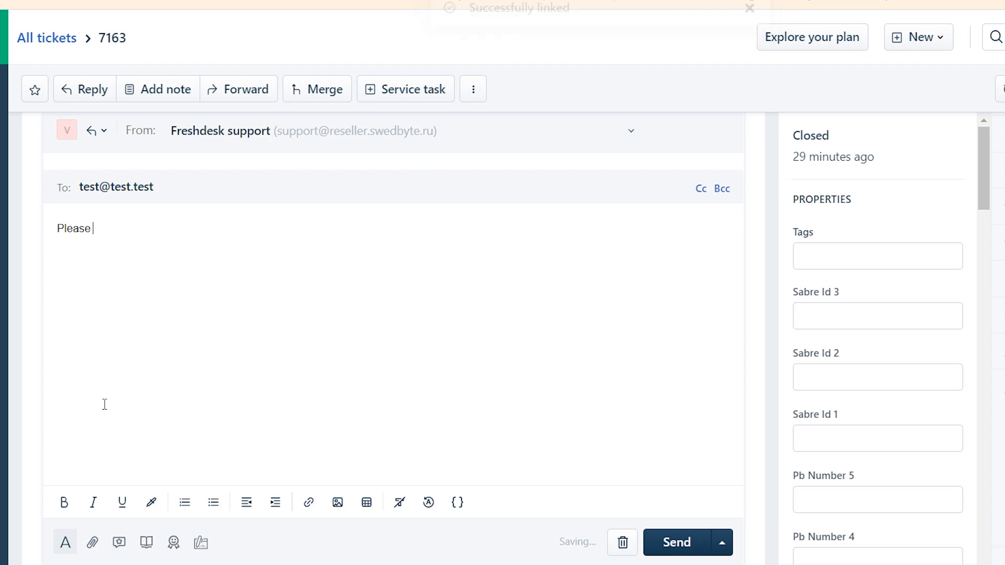
{"action": "type", "text": "tell us more about this issue"}
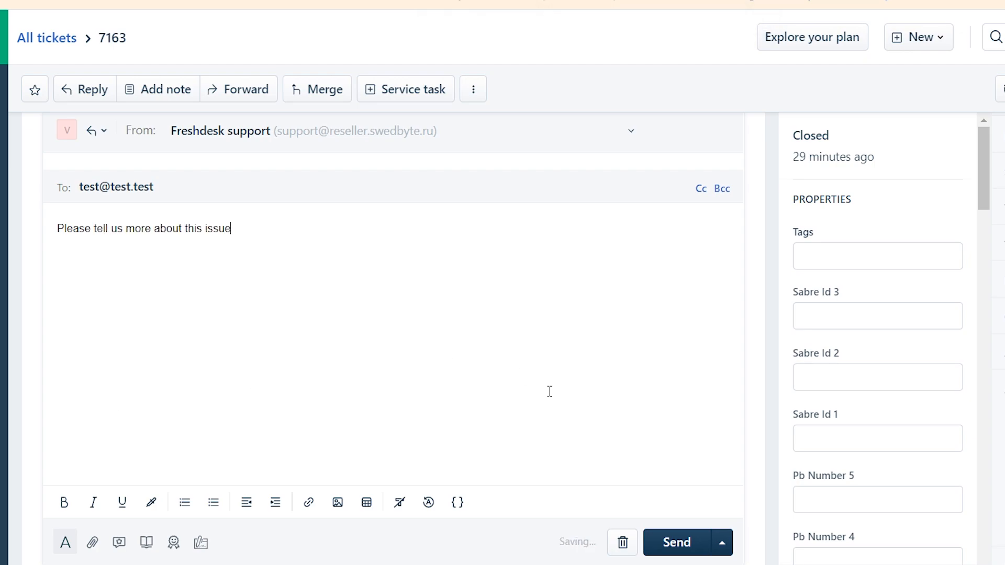
{"action": "left_click", "coordinate": [677, 543]}
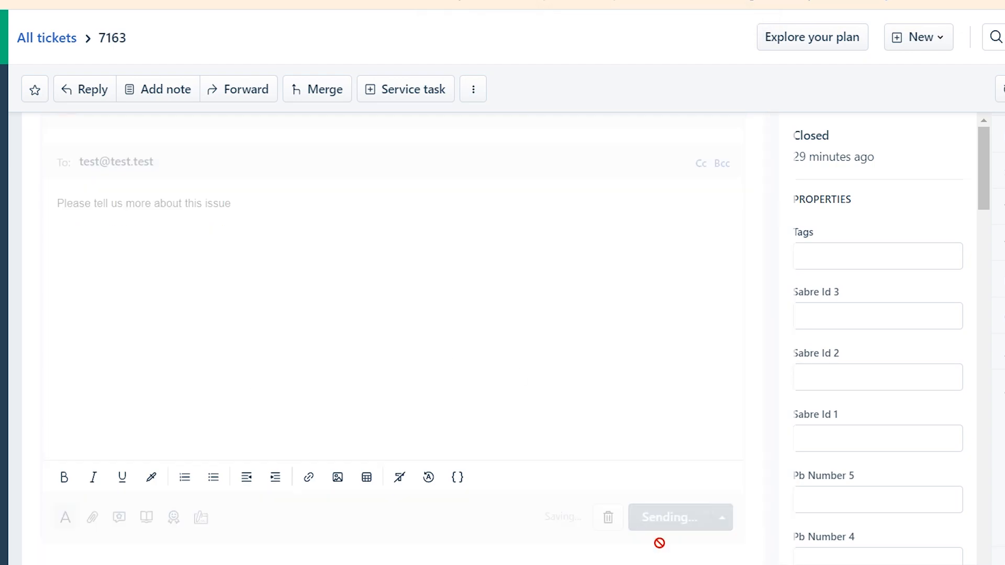
{"action": "left_click", "coordinate": [237, 11]}
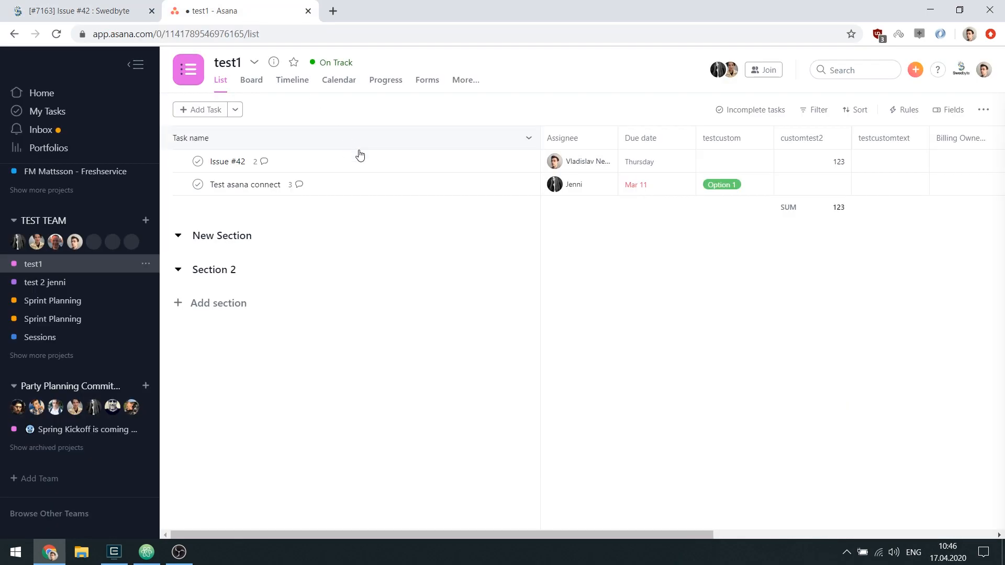
{"action": "left_click", "coordinate": [228, 160]}
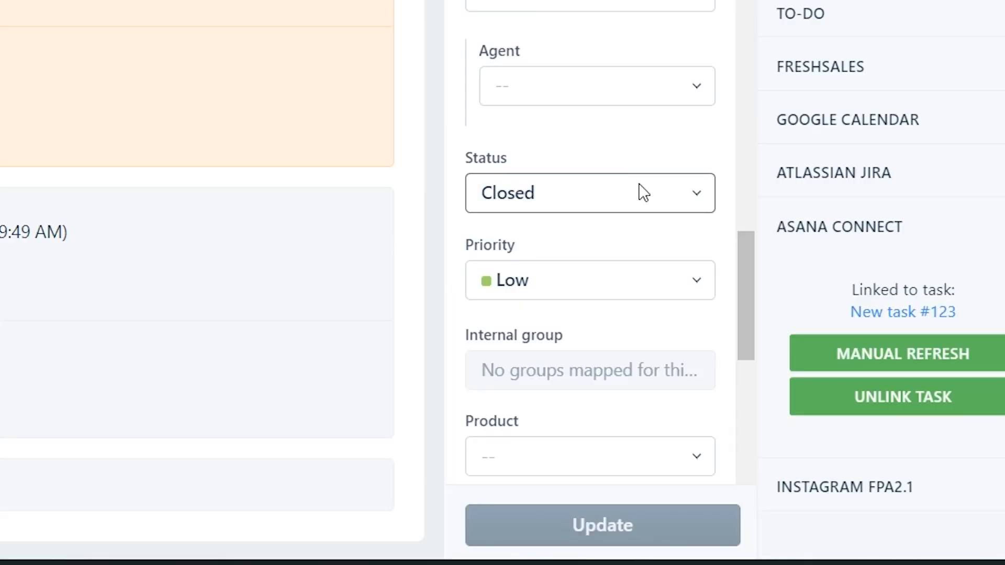
Step: Set the ticket status to Resolved, update it, and view the linked Asana task
{"action": "left_click", "coordinate": [589, 194]}
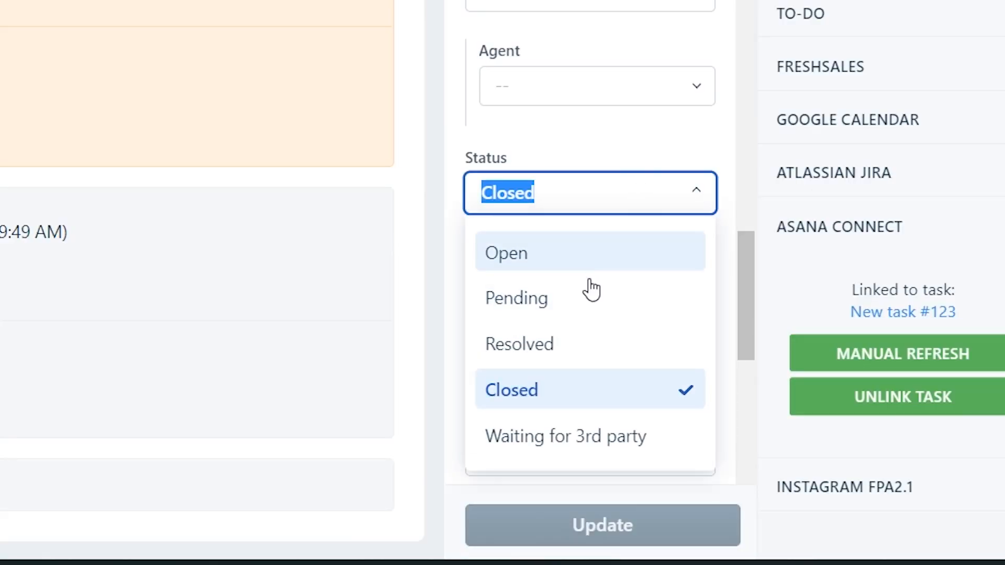
{"action": "left_click", "coordinate": [519, 344]}
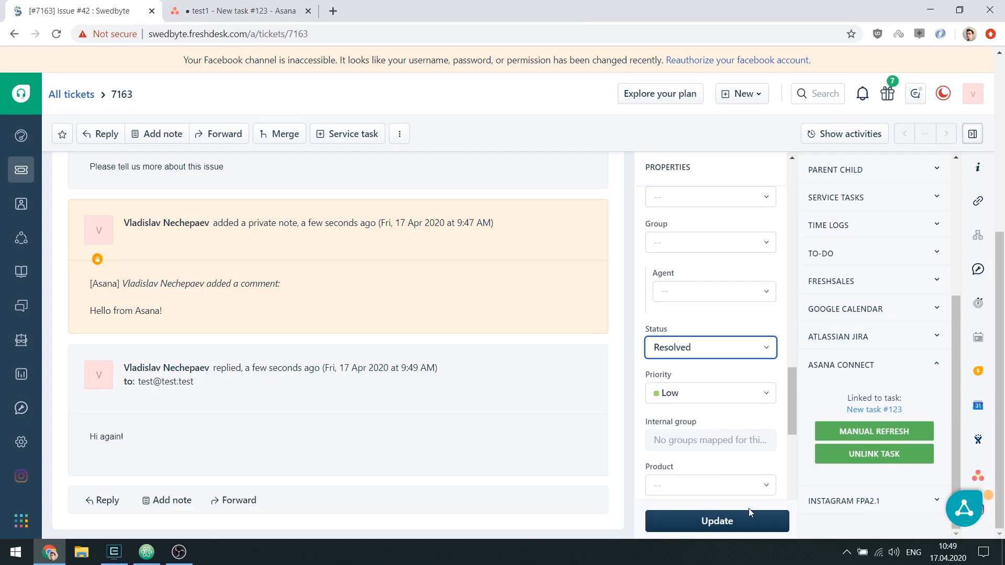
{"action": "left_click", "coordinate": [716, 521]}
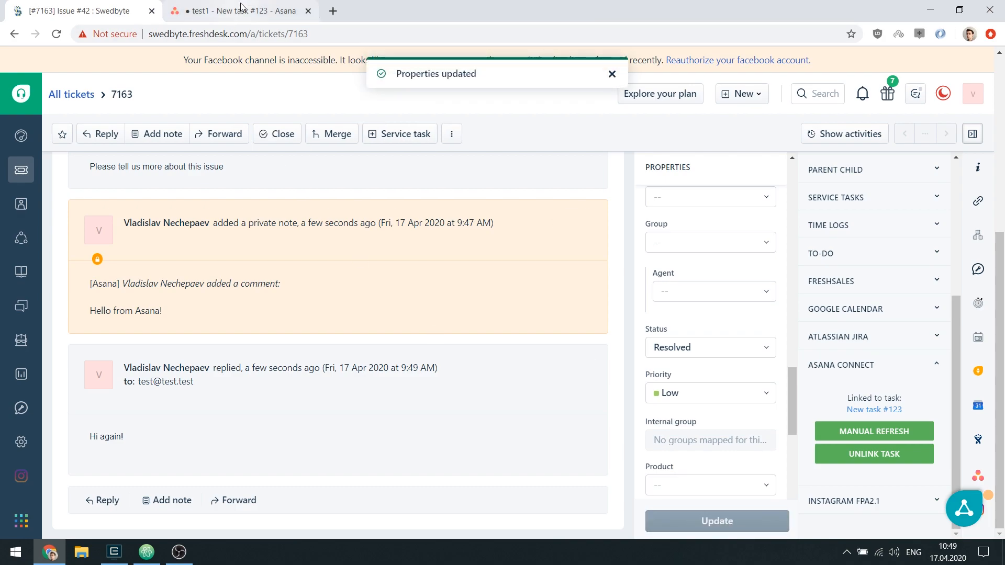
{"action": "left_click", "coordinate": [240, 11]}
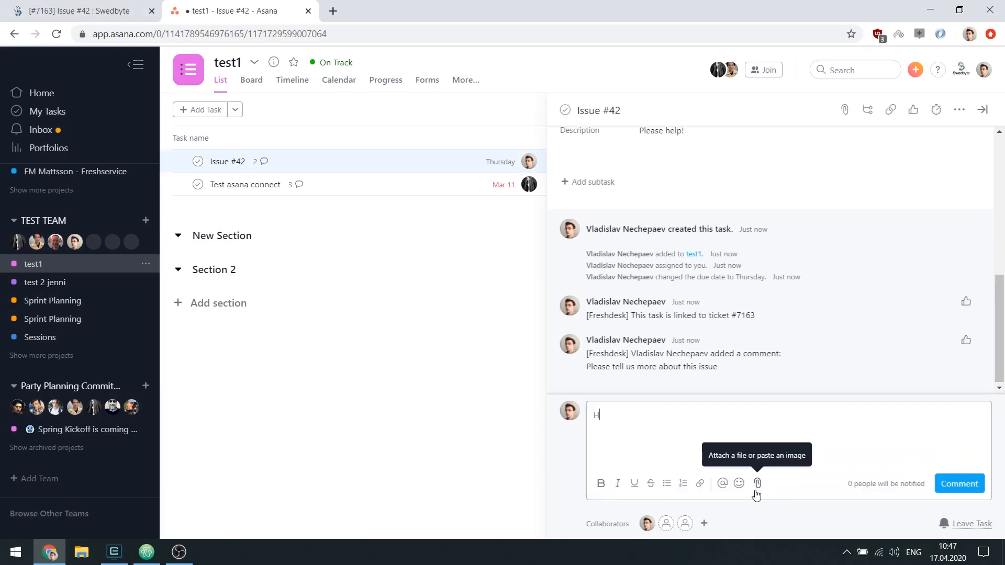
Step: Type 'Hello from Asana!' into the Issue #42 task's comment box
{"action": "type", "text": "ello from"}
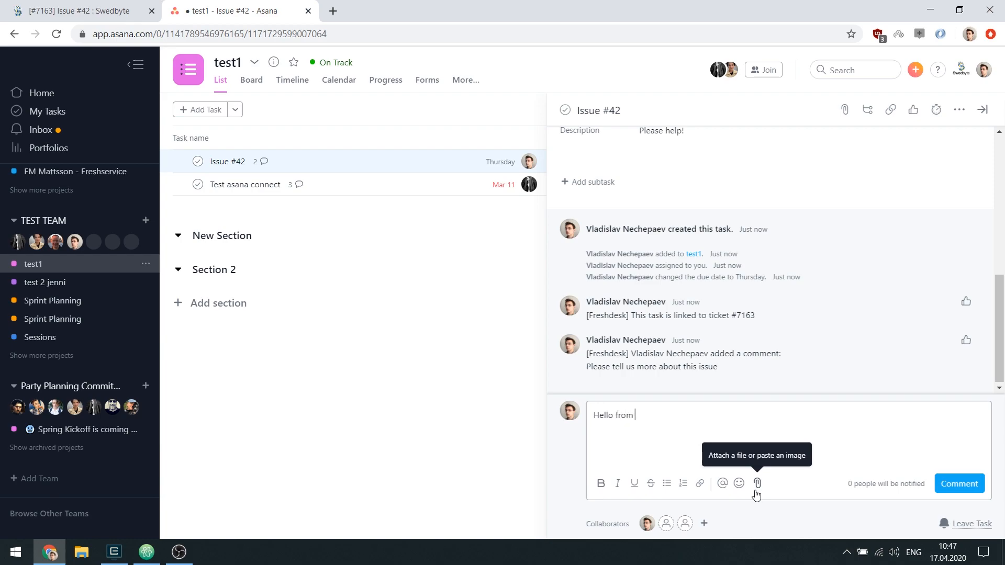
{"action": "type", "text": "Asana!"}
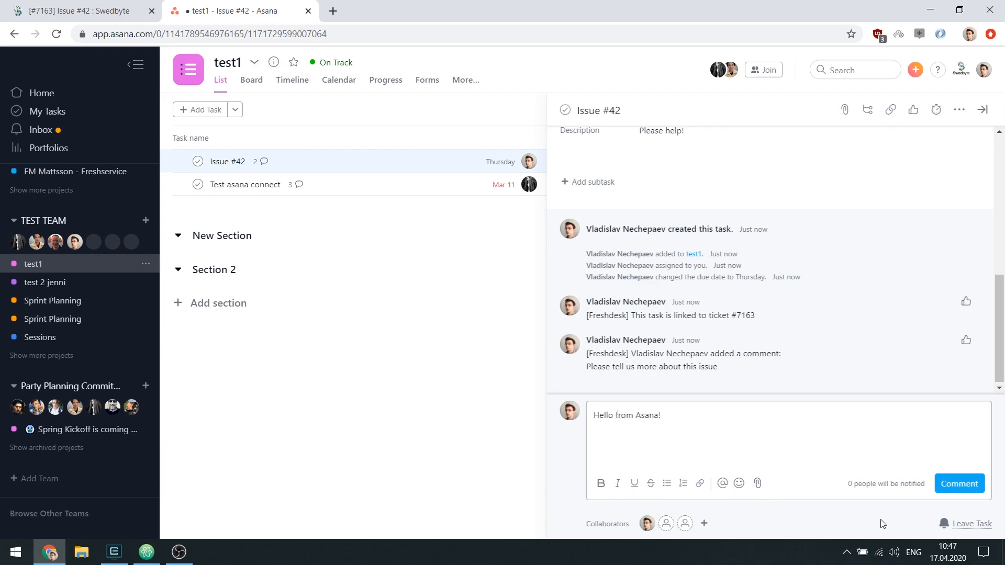
{"action": "mouse_move", "coordinate": [959, 484]}
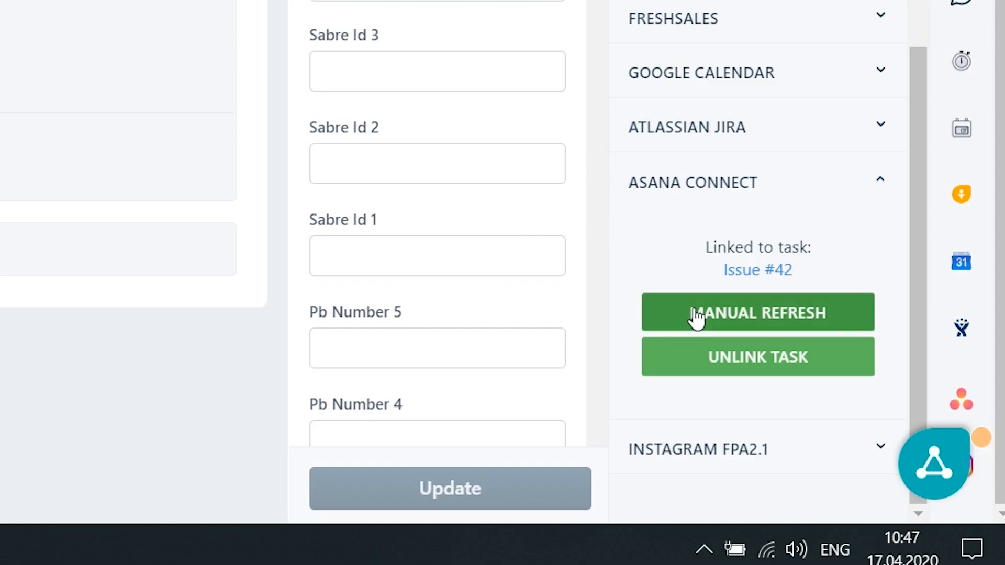
Step: Run Asana Connect's Manual Refresh and reload the ticket to show the synced note
{"action": "left_click", "coordinate": [758, 313]}
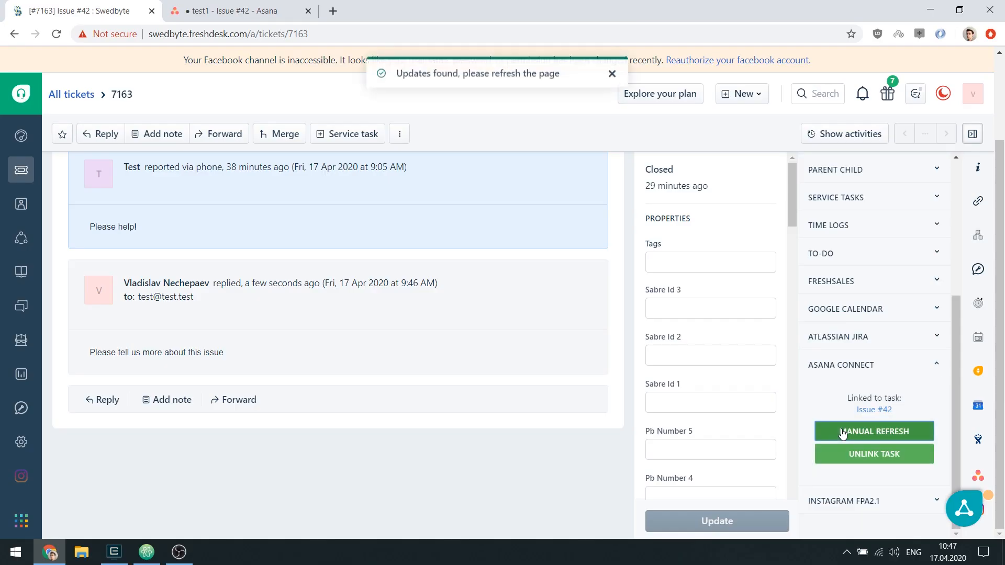
{"action": "left_click", "coordinate": [874, 431]}
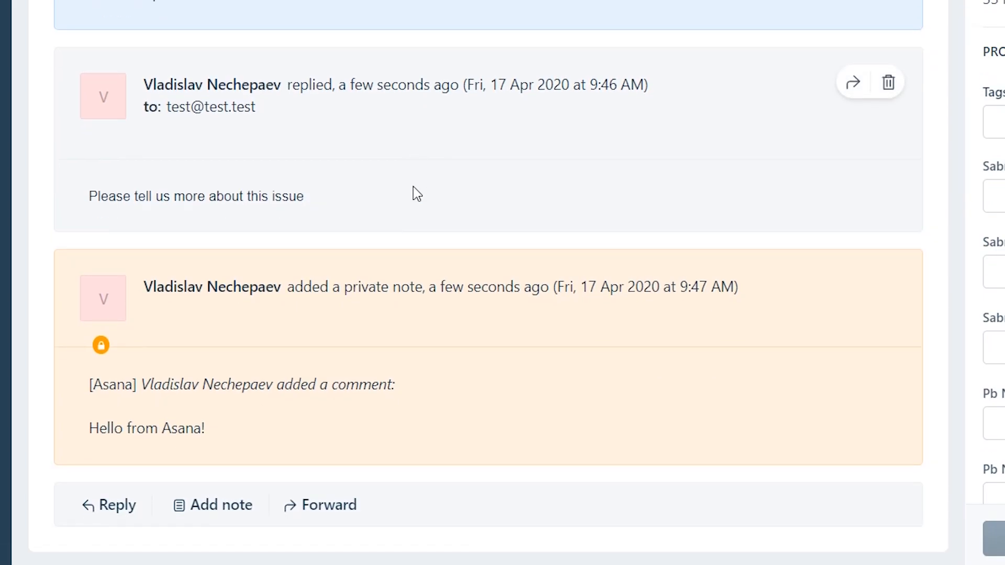
{"action": "mouse_move", "coordinate": [760, 365]}
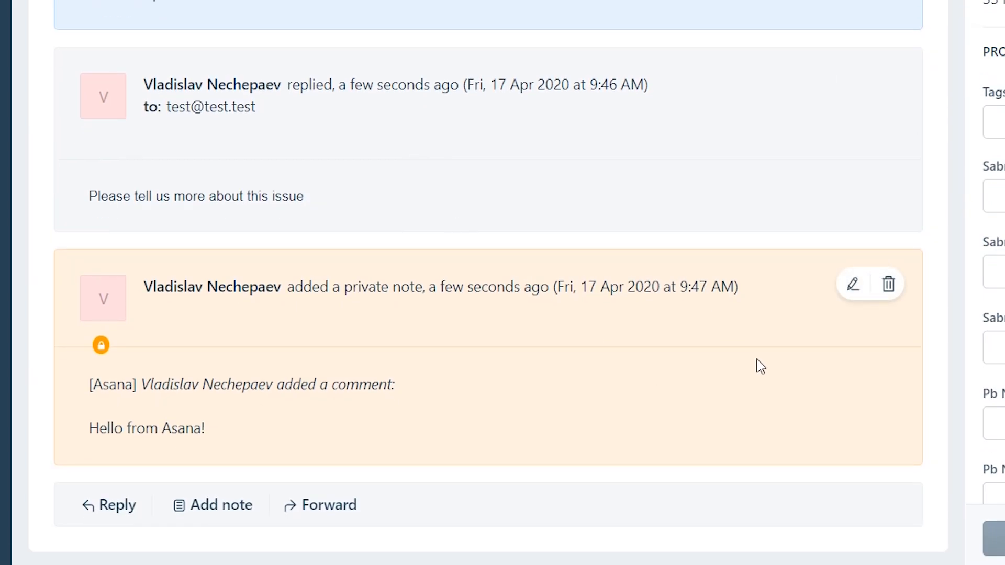
{"action": "left_click", "coordinate": [378, 11]}
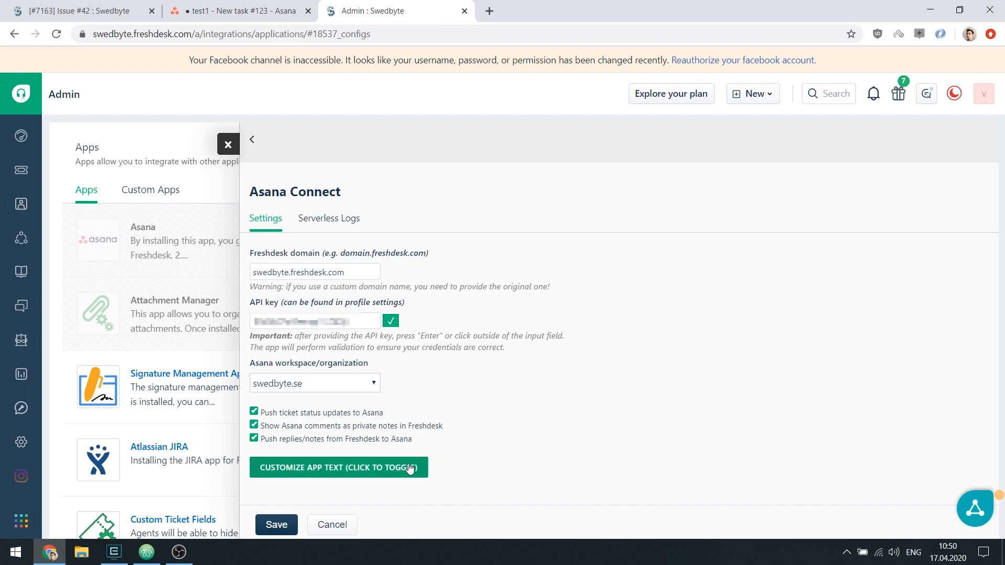
Step: Reveal the Customize App Text options in the Asana Connect settings
{"action": "left_click", "coordinate": [339, 468]}
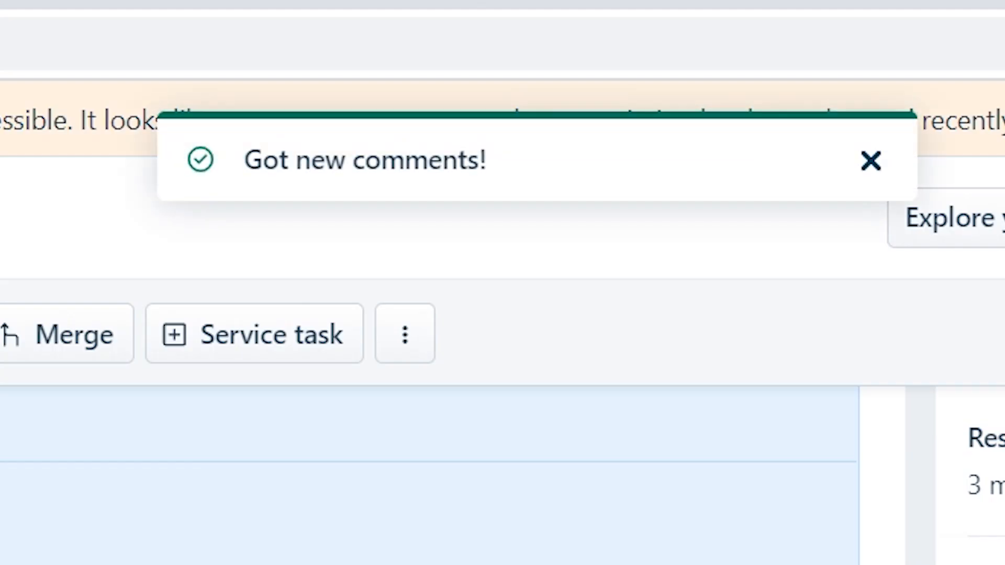
Step: Submit the create-task form with TEST TEAM and test1 selected
{"action": "left_click", "coordinate": [230, 495]}
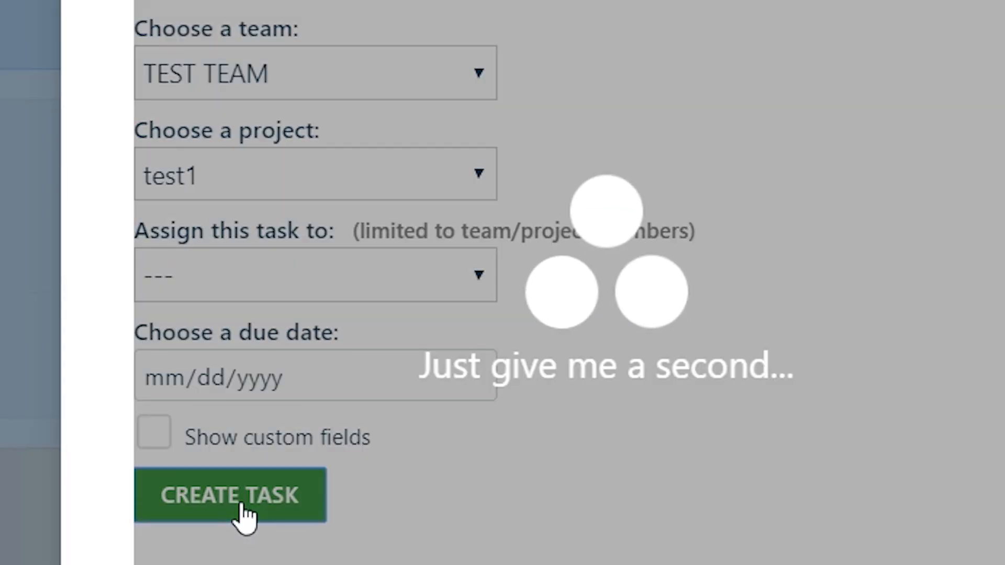